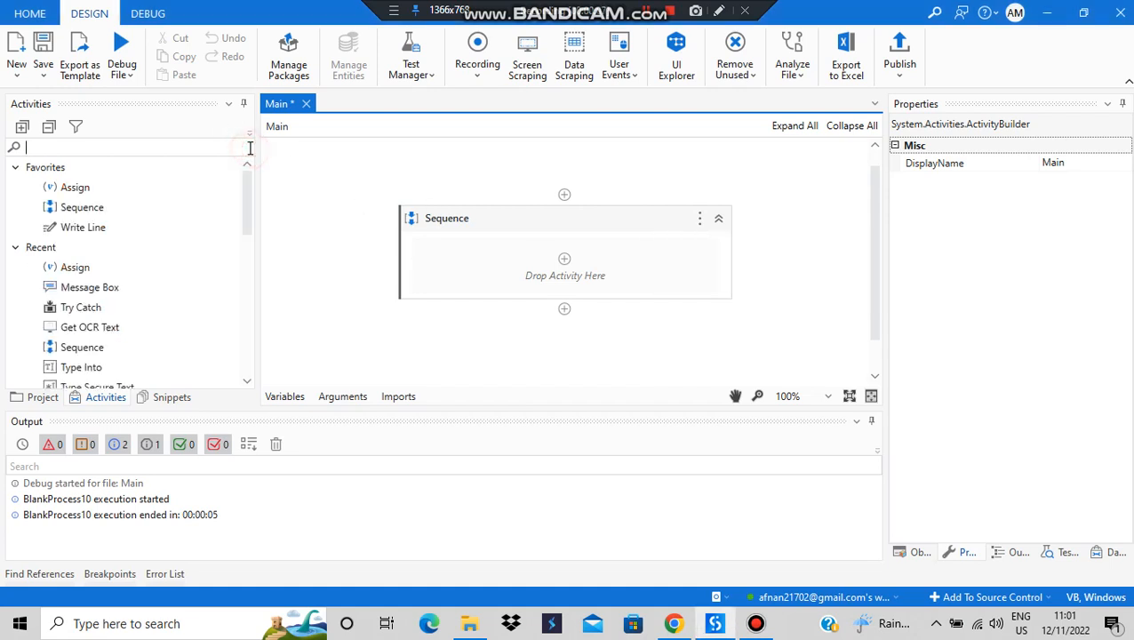
Search the Activities panel for 'try catch' and add a Try Catch to the sequence
type("try")
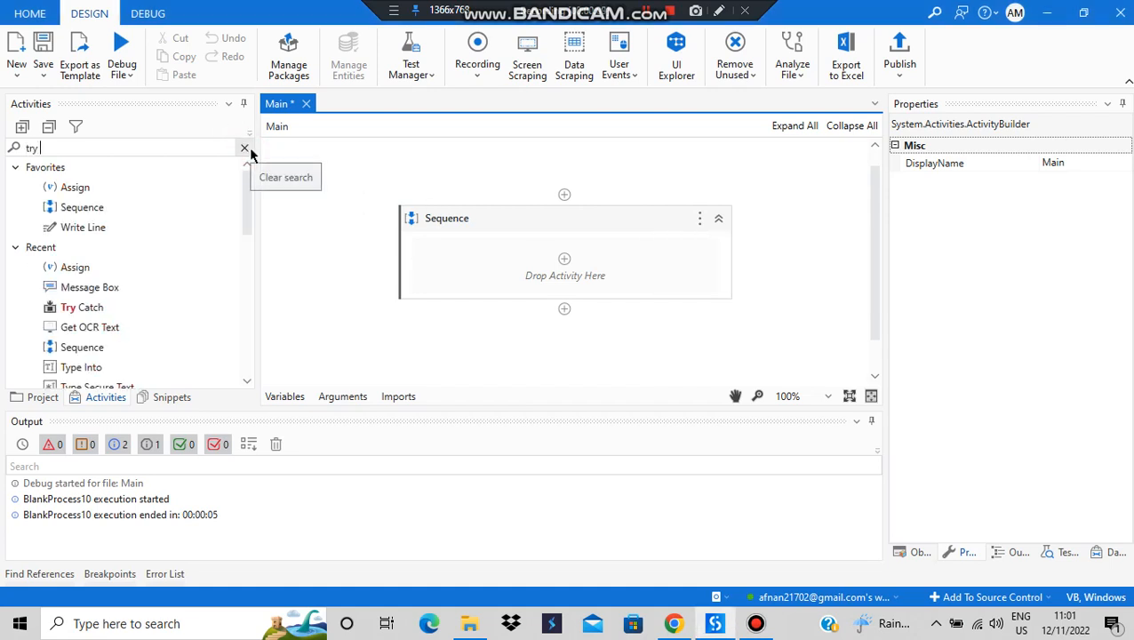
type("catch")
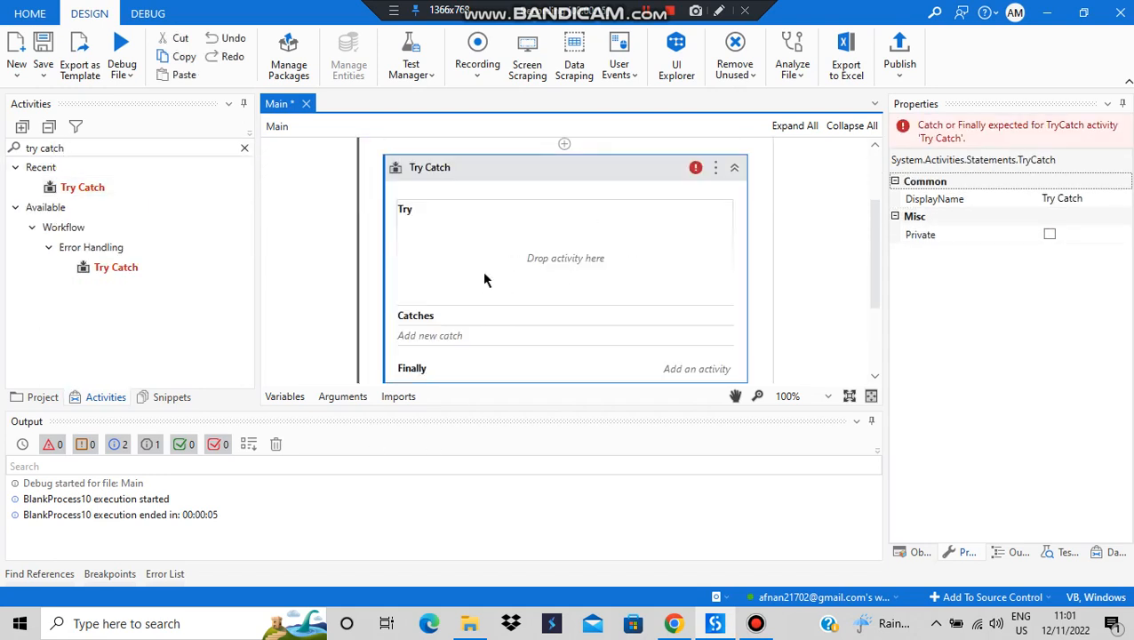
mouse_move(533, 269)
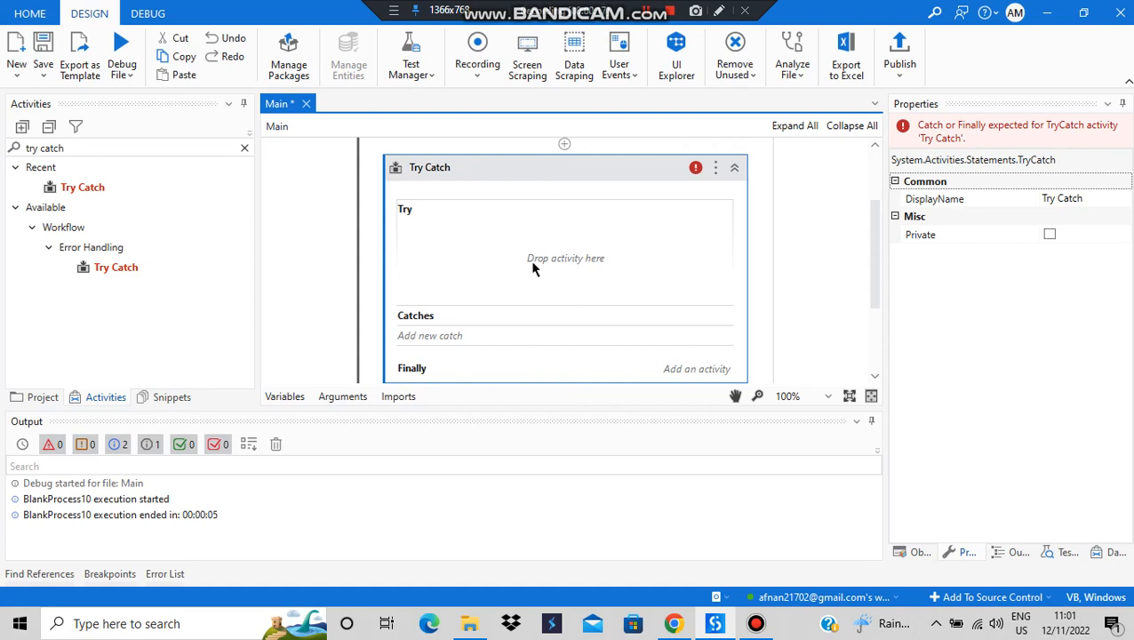
mouse_move(547, 273)
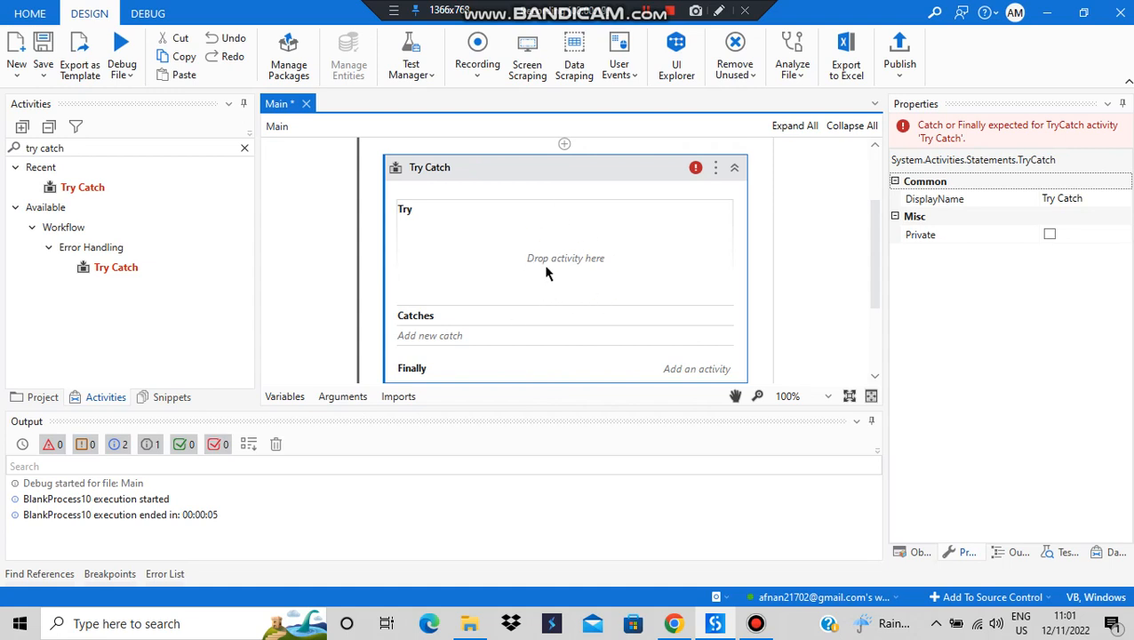
mouse_move(573, 287)
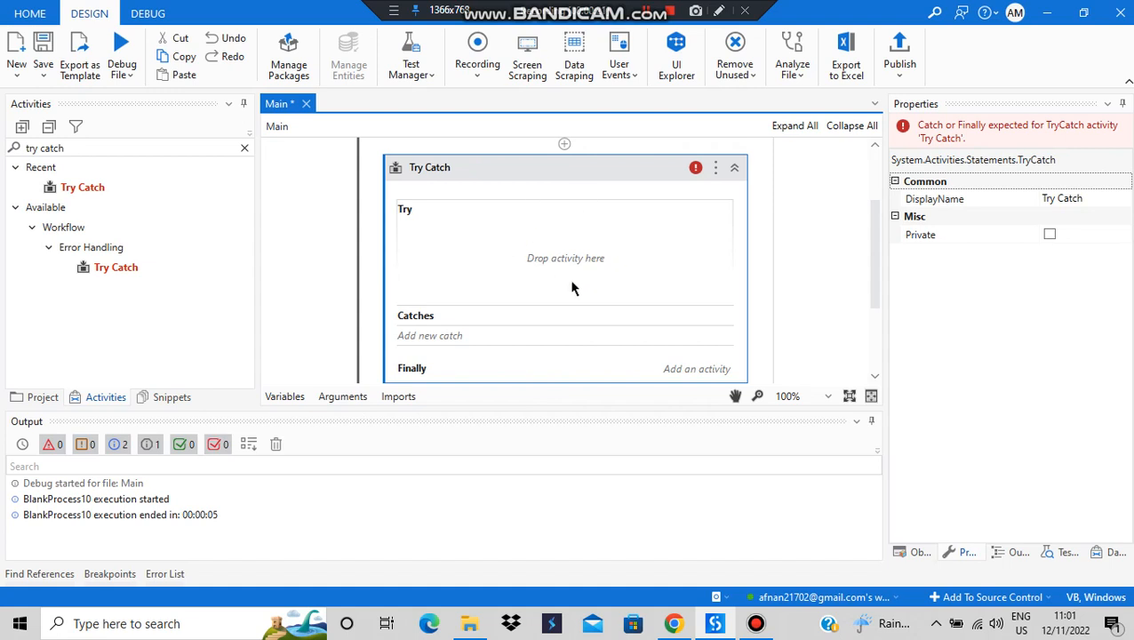
mouse_move(424, 325)
type("assign")
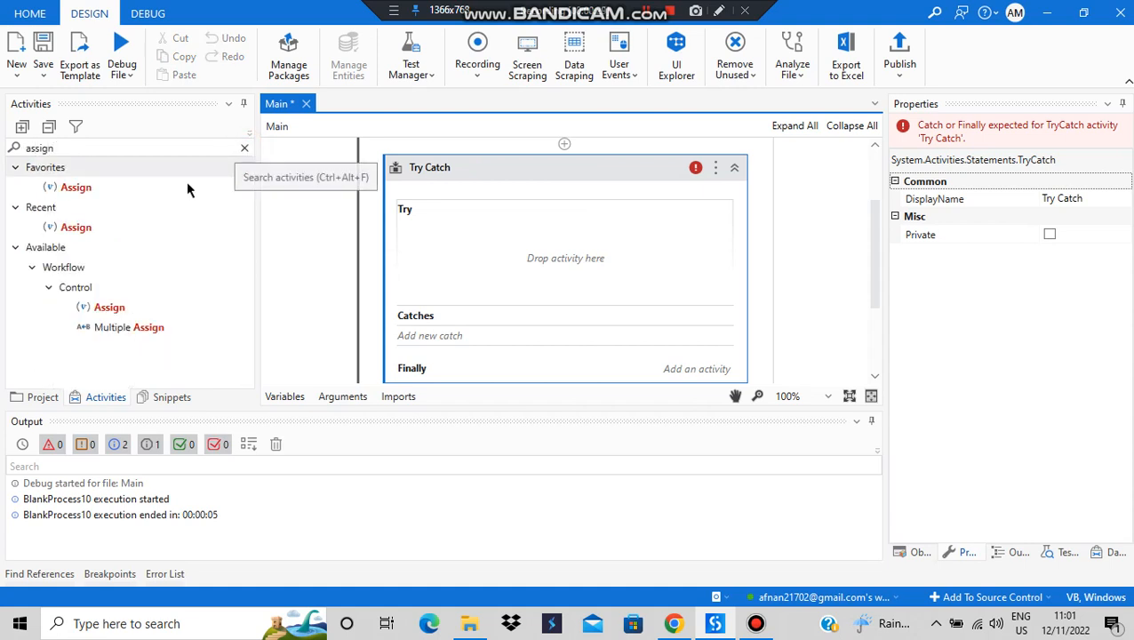
Add an Assign inside Try setting x = 3, and change x's variable type to Int32
left_click_drag(76, 187, 564, 258)
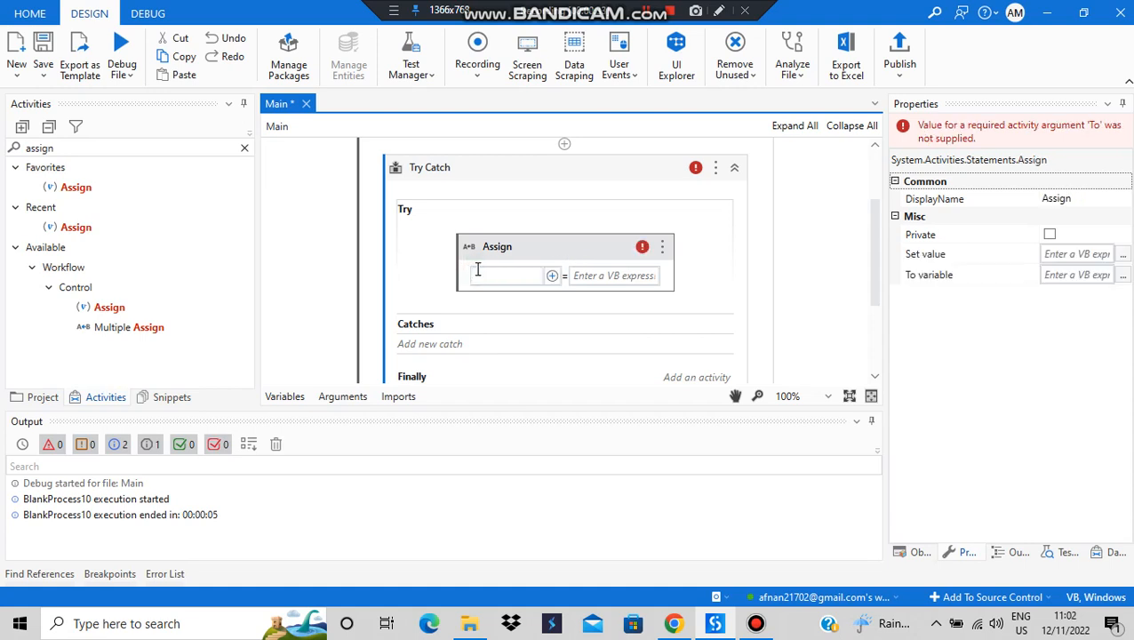
type("x")
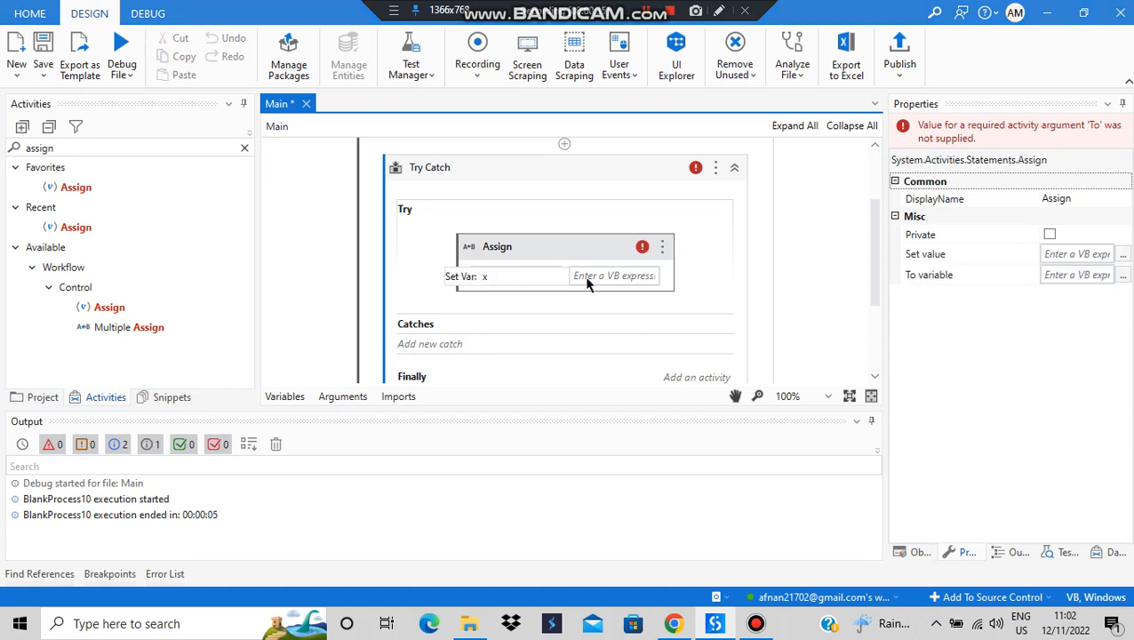
left_click(592, 274)
type("3")
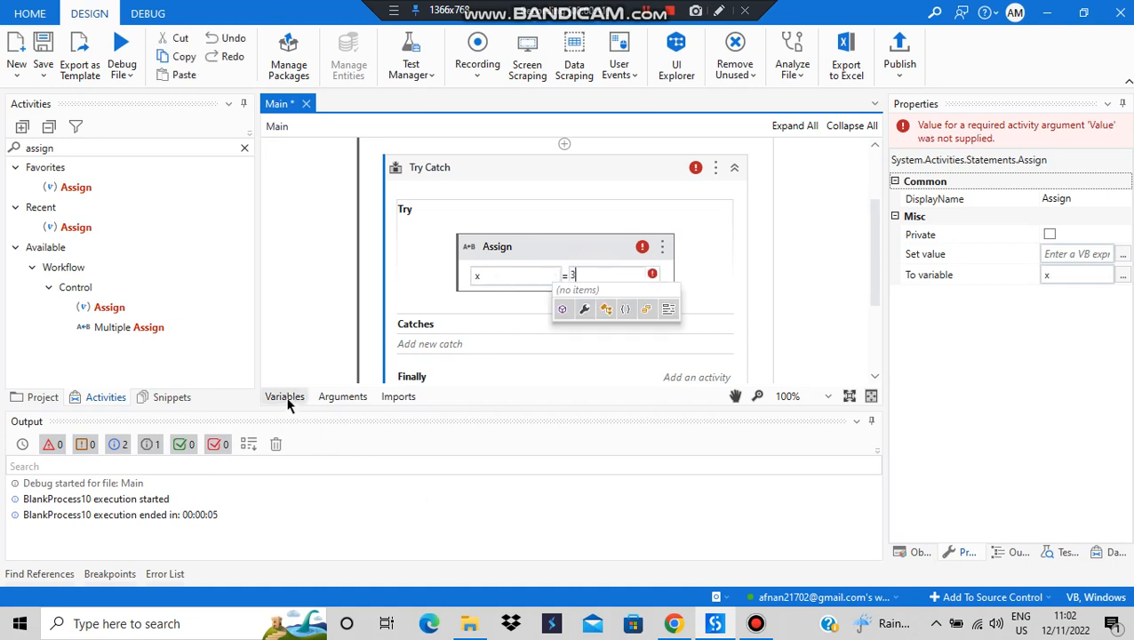
left_click(284, 397)
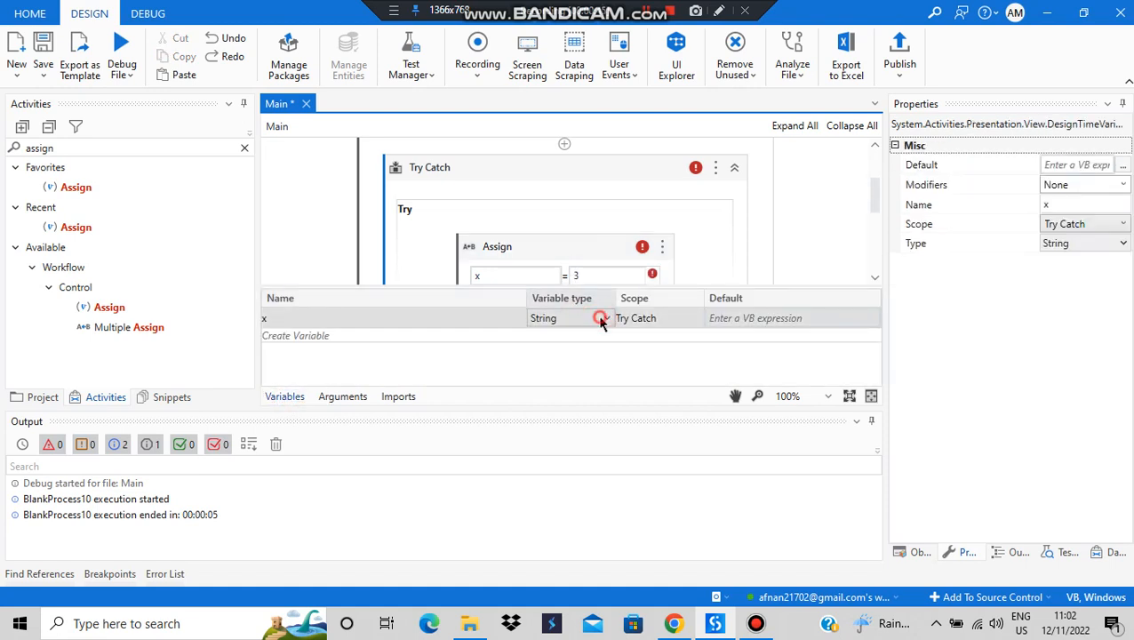
left_click(569, 317)
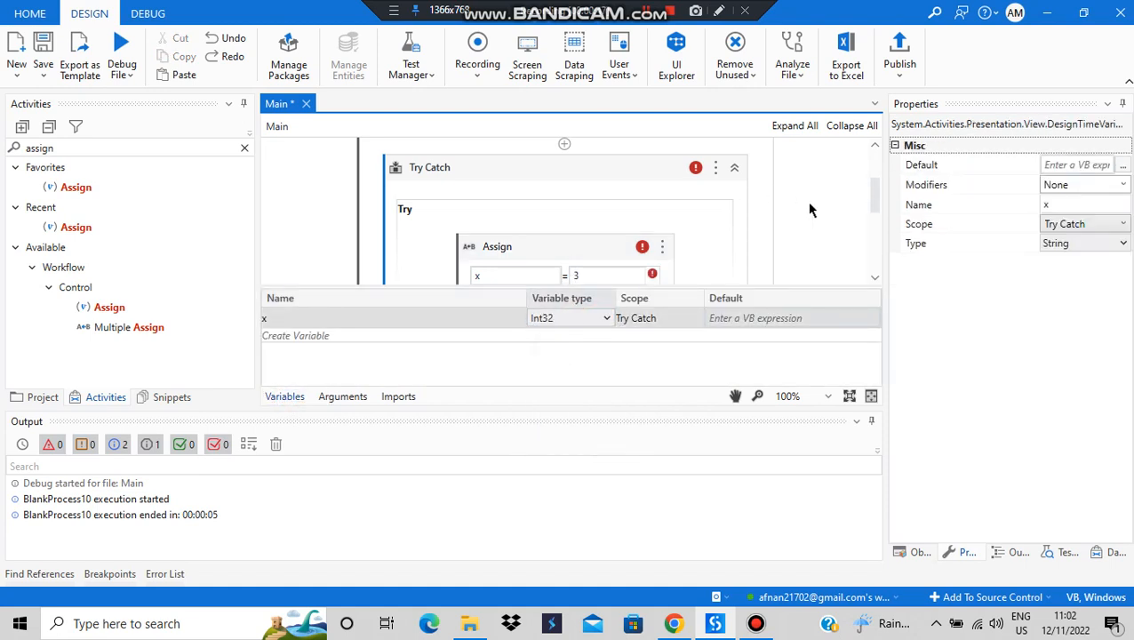
Add a new catch to the Try Catch for System.Exception
scroll("down", 3)
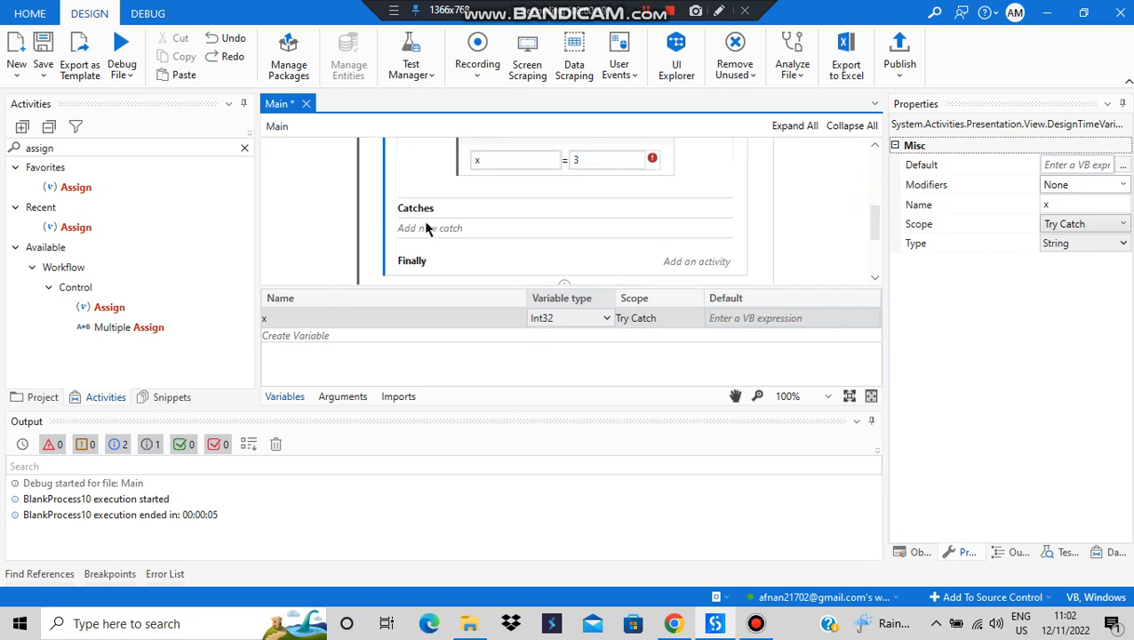
left_click(429, 228)
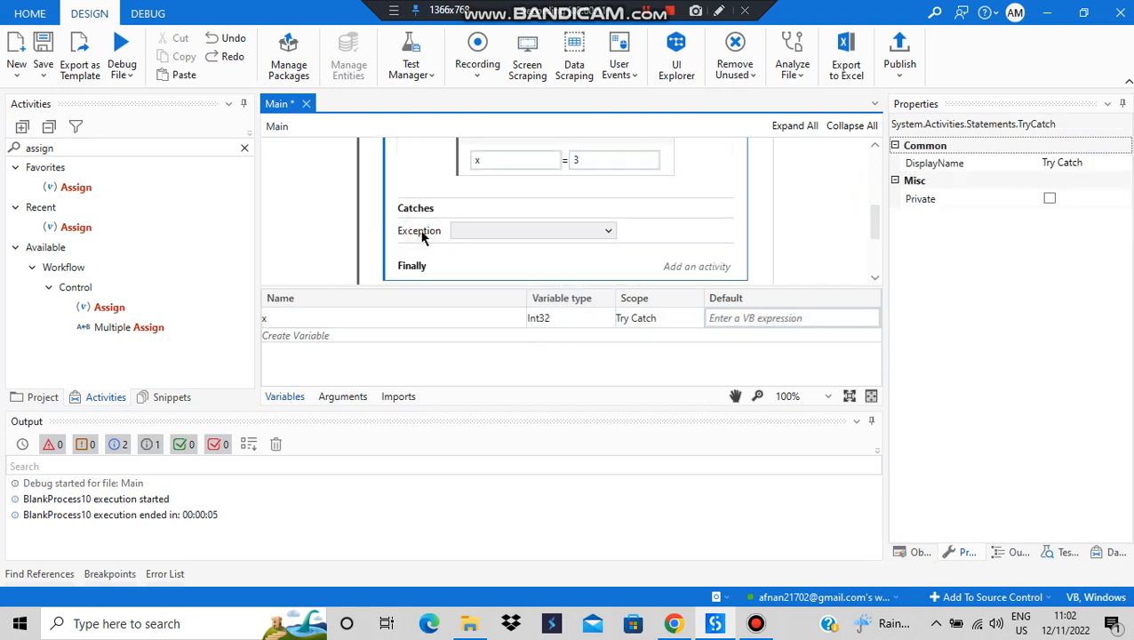
left_click(608, 230)
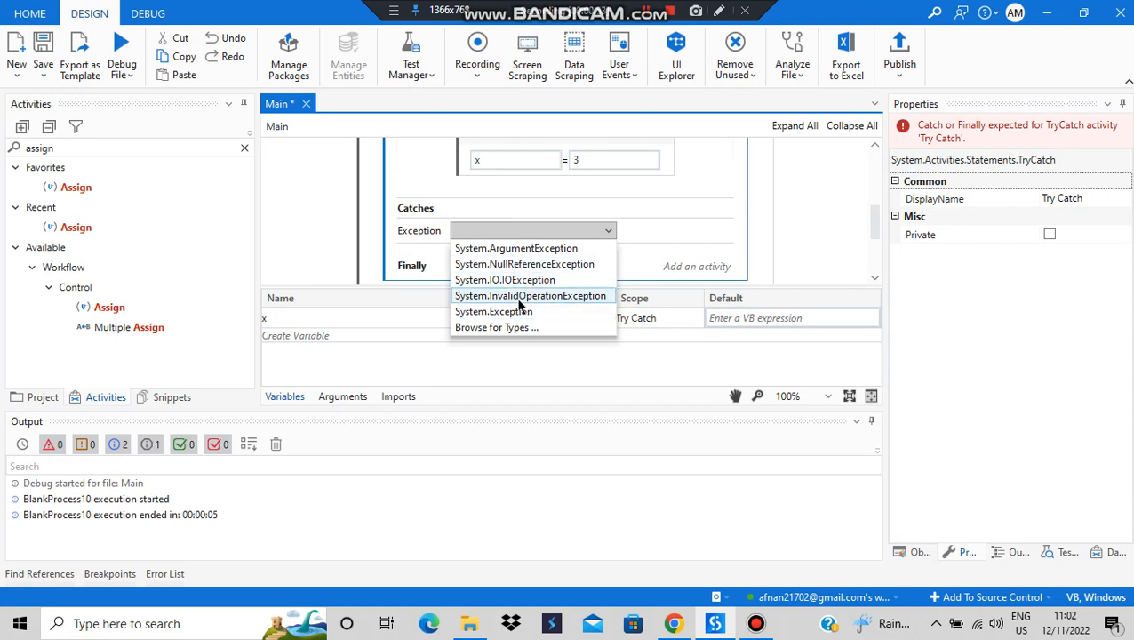
left_click(493, 311)
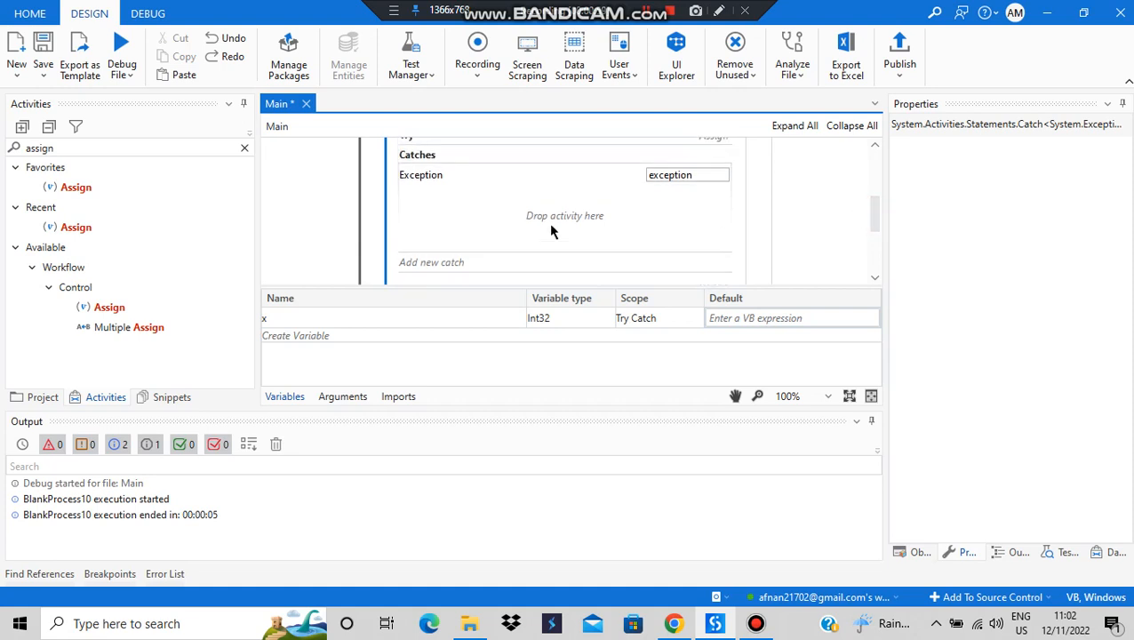
Add a Message Box to the catch with text exception.ToString, completed via IntelliSense
left_click(244, 148)
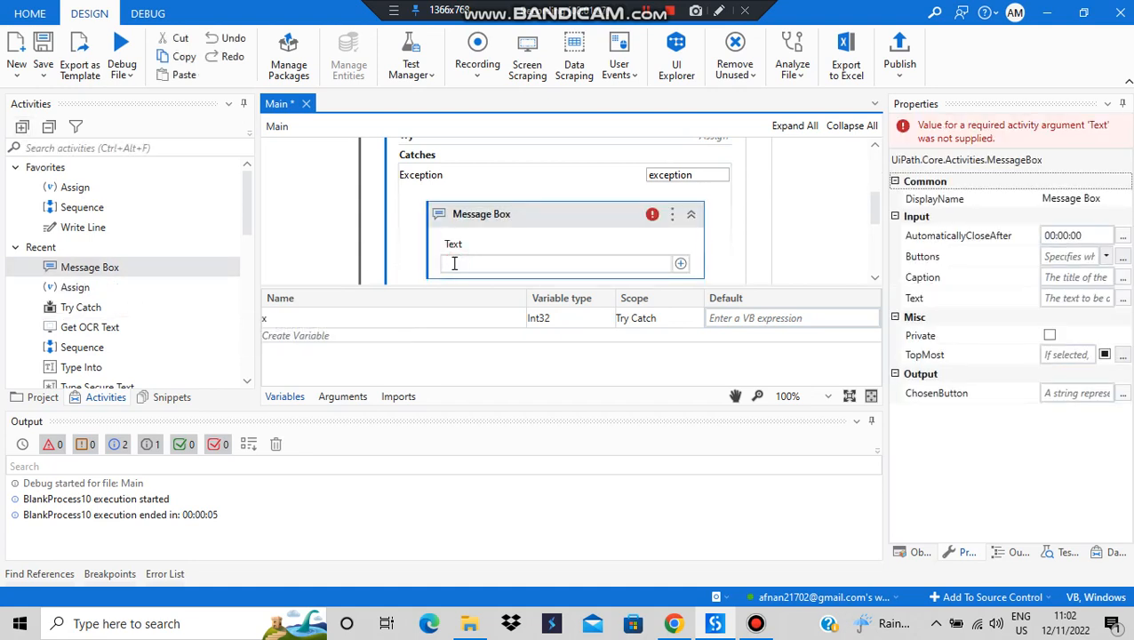
type("exception")
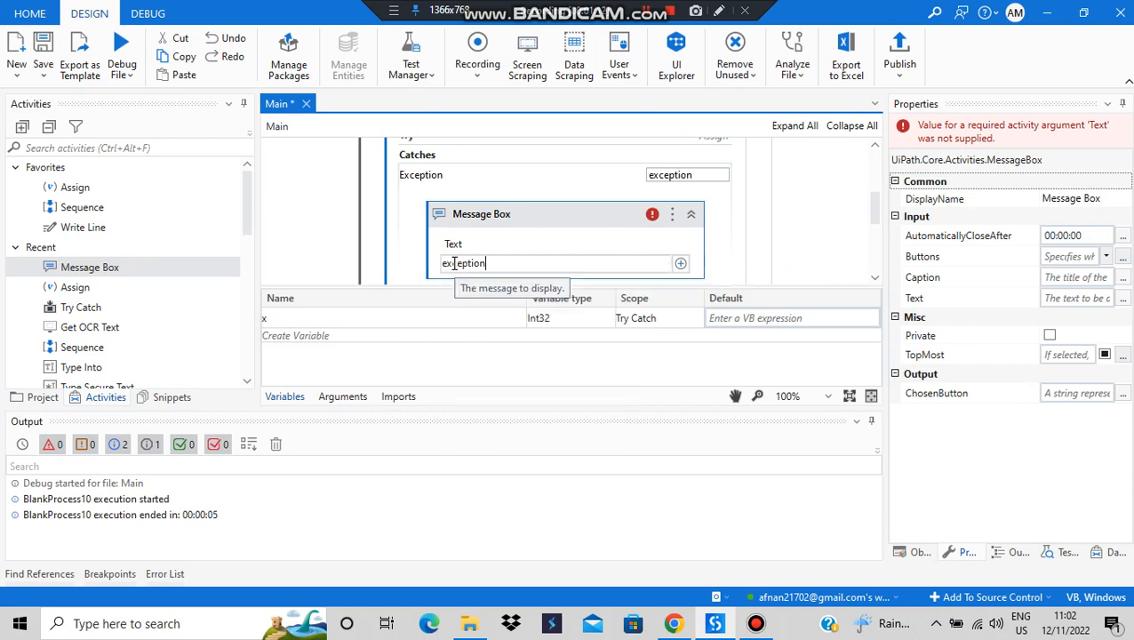
type(".")
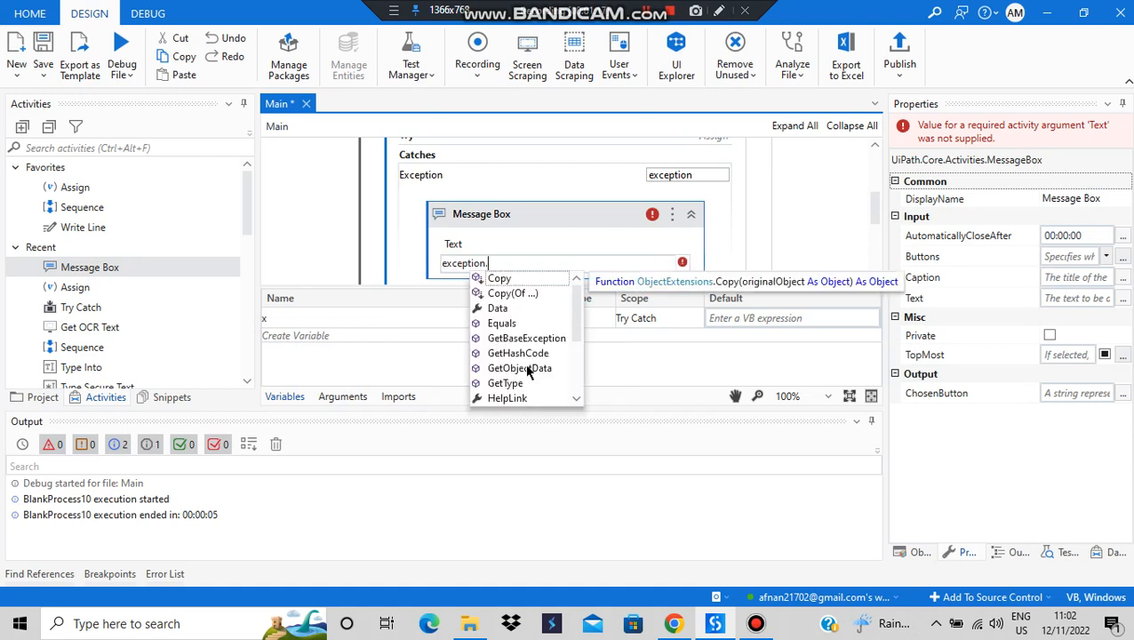
type("T")
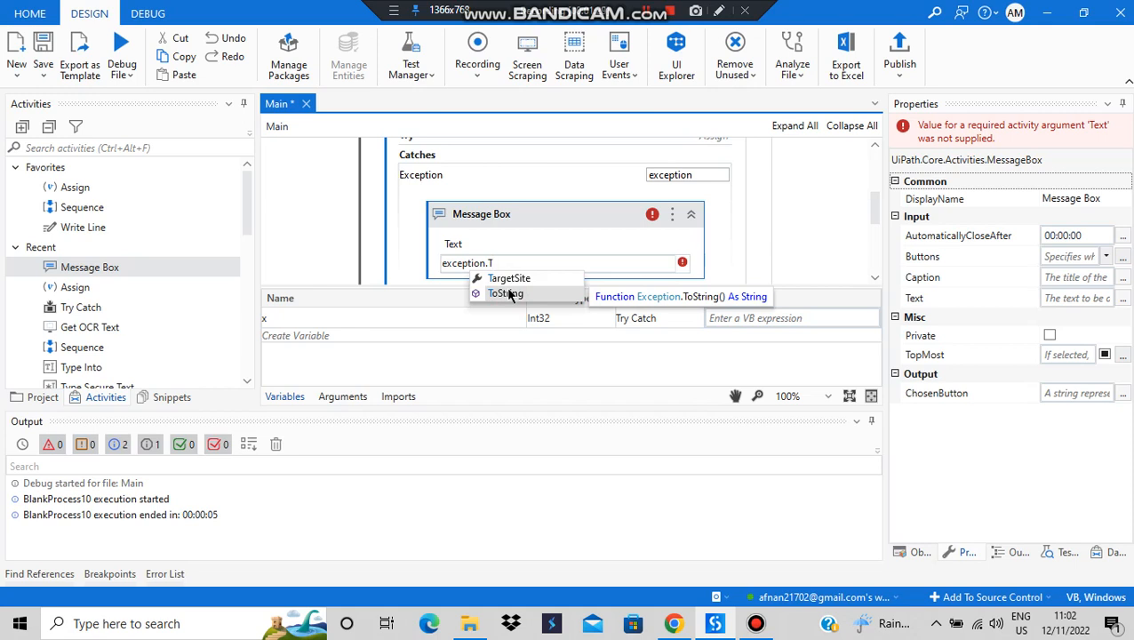
left_click(506, 293)
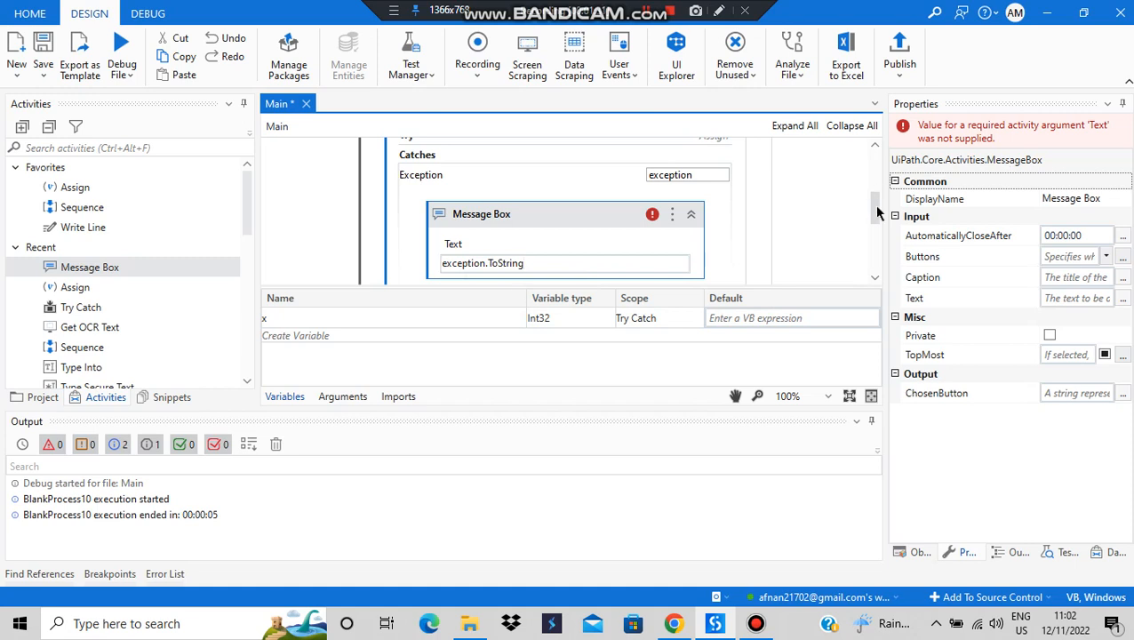
scroll("down", 3)
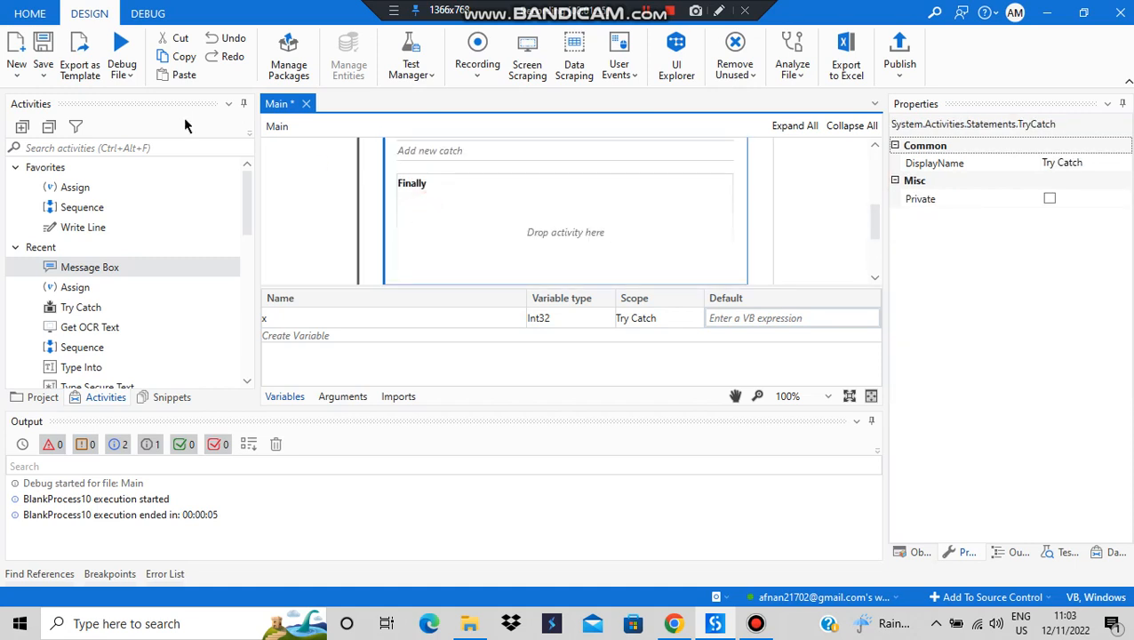
mouse_move(158, 151)
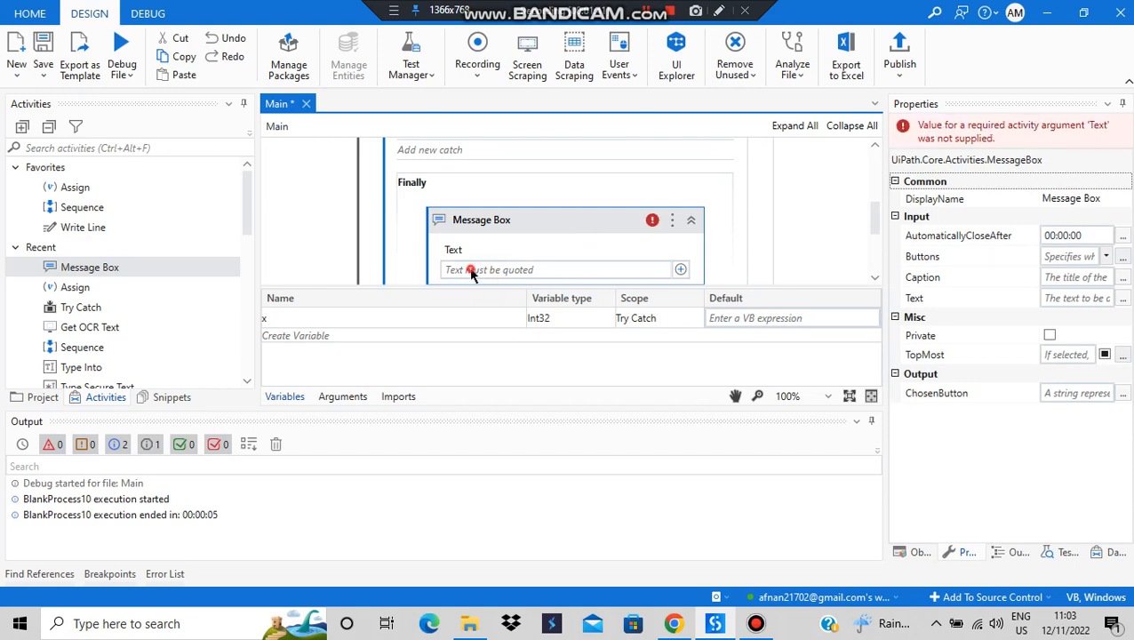
Enter "success" as the Finally section's Message Box text
left_click(471, 269)
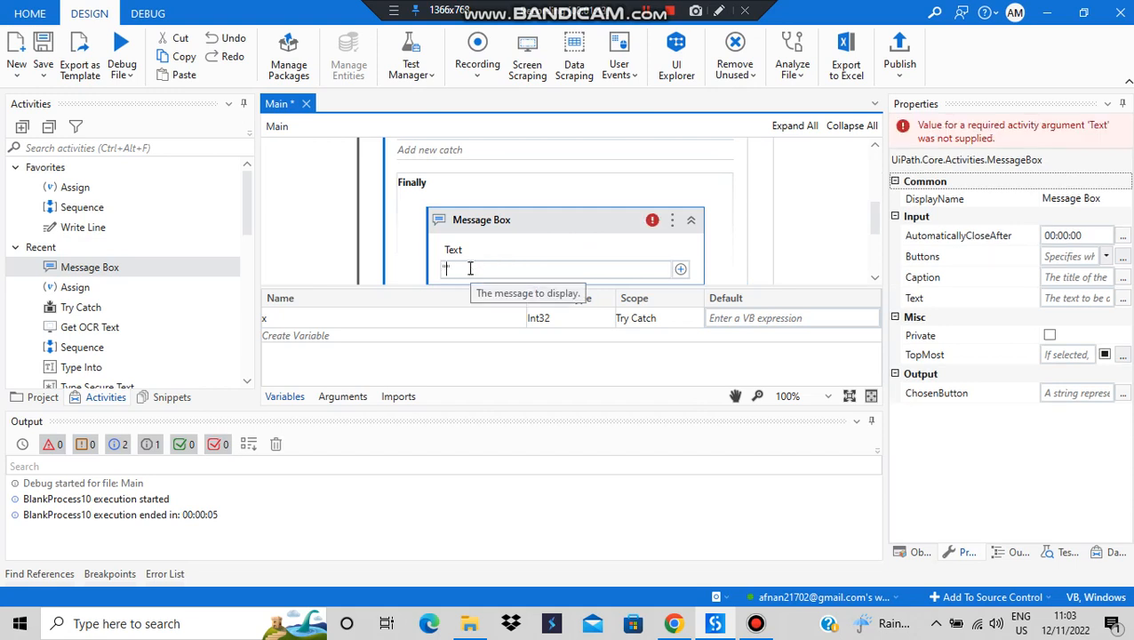
type("\"success")
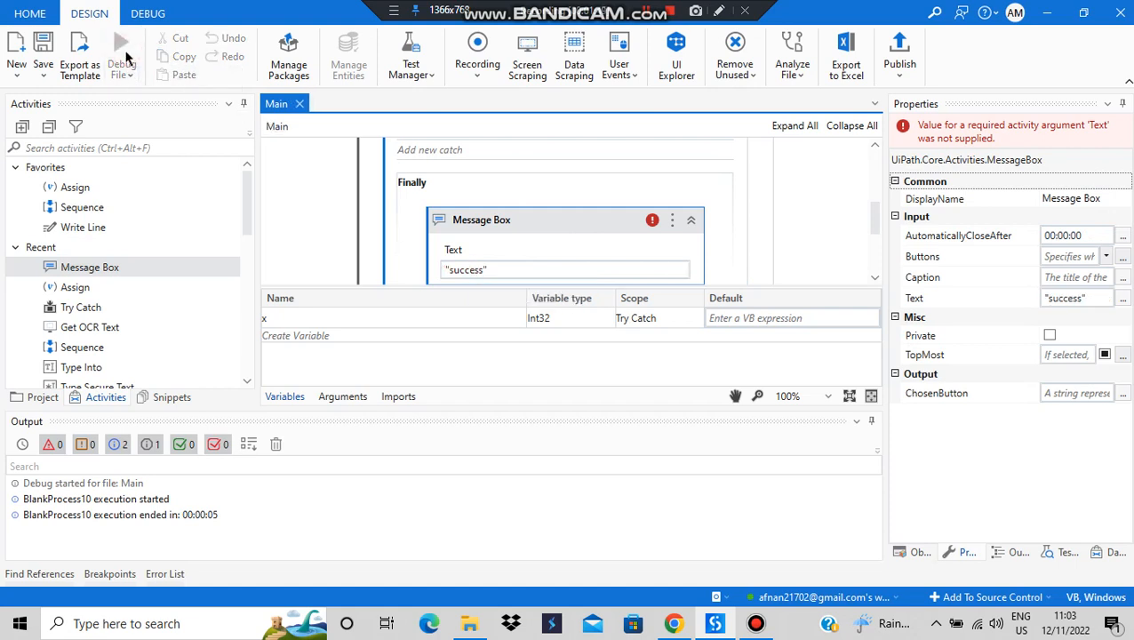
Run the workflow with Debug File and dismiss the 'success' message with OK
left_click(121, 42)
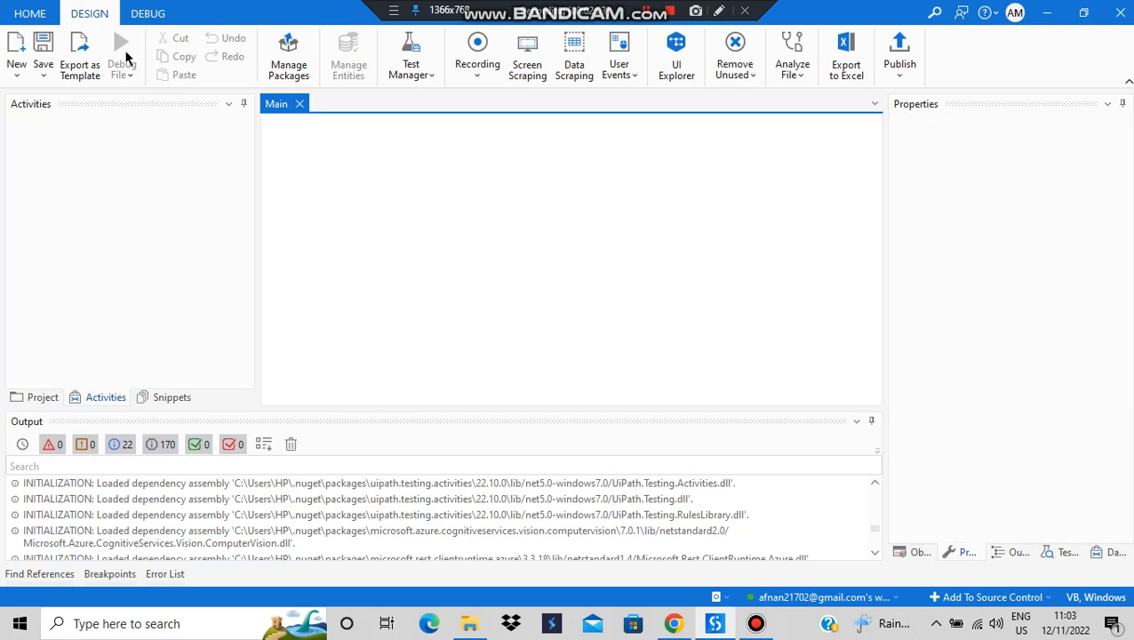
left_click(120, 42)
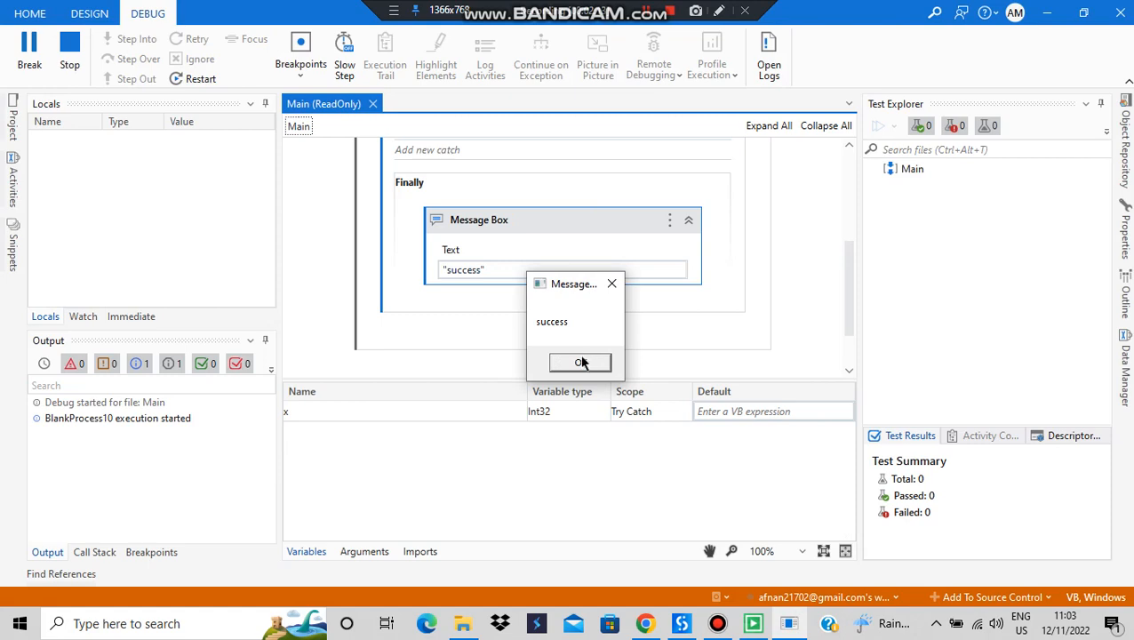
left_click(580, 362)
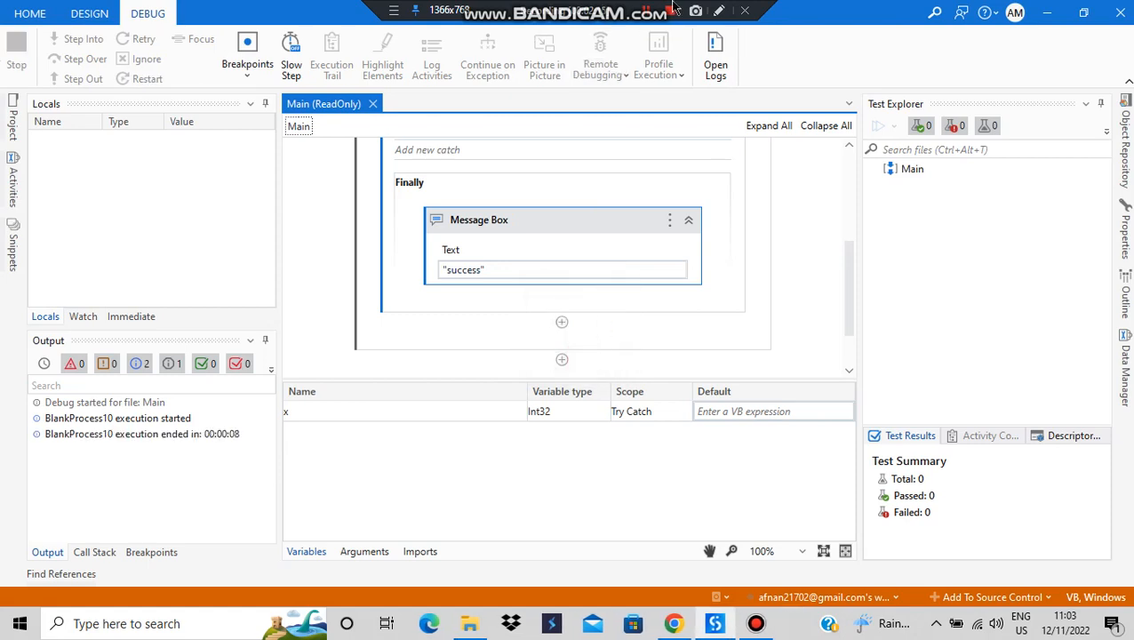